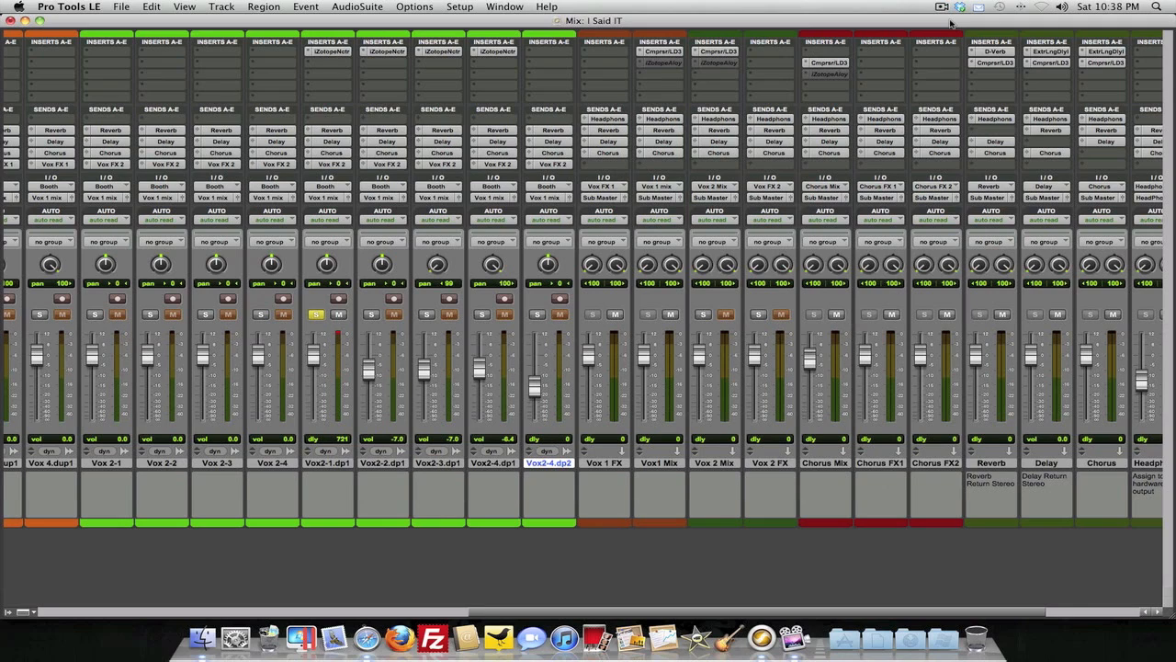
pyautogui.moveTo(945, 36)
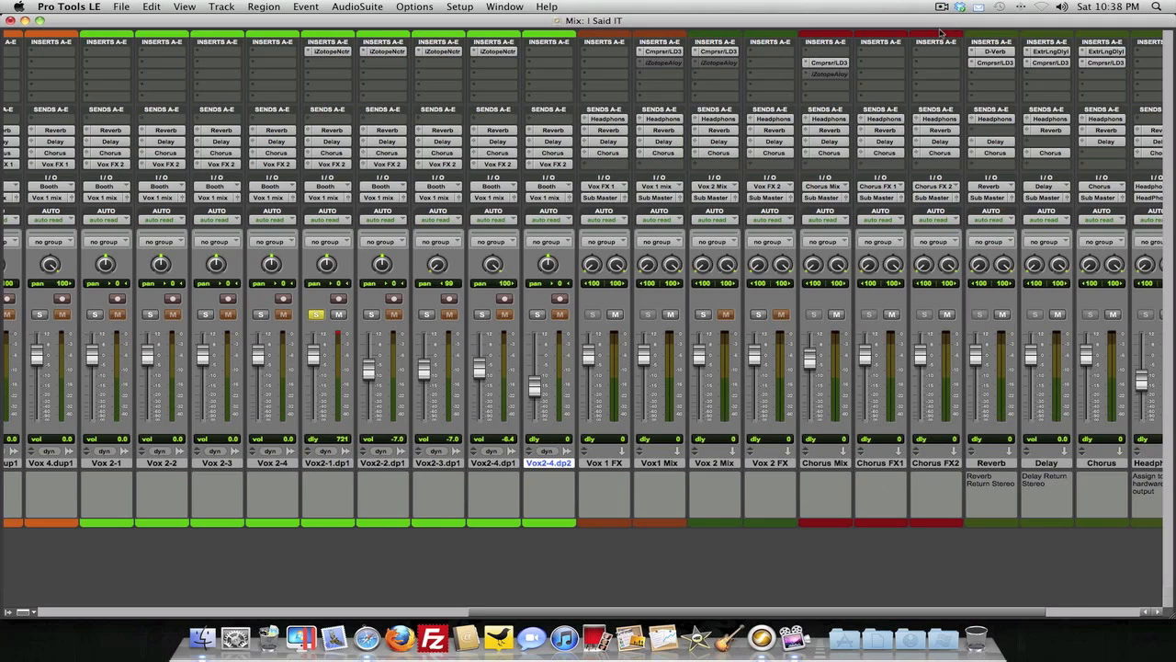
pyautogui.moveTo(549, 110)
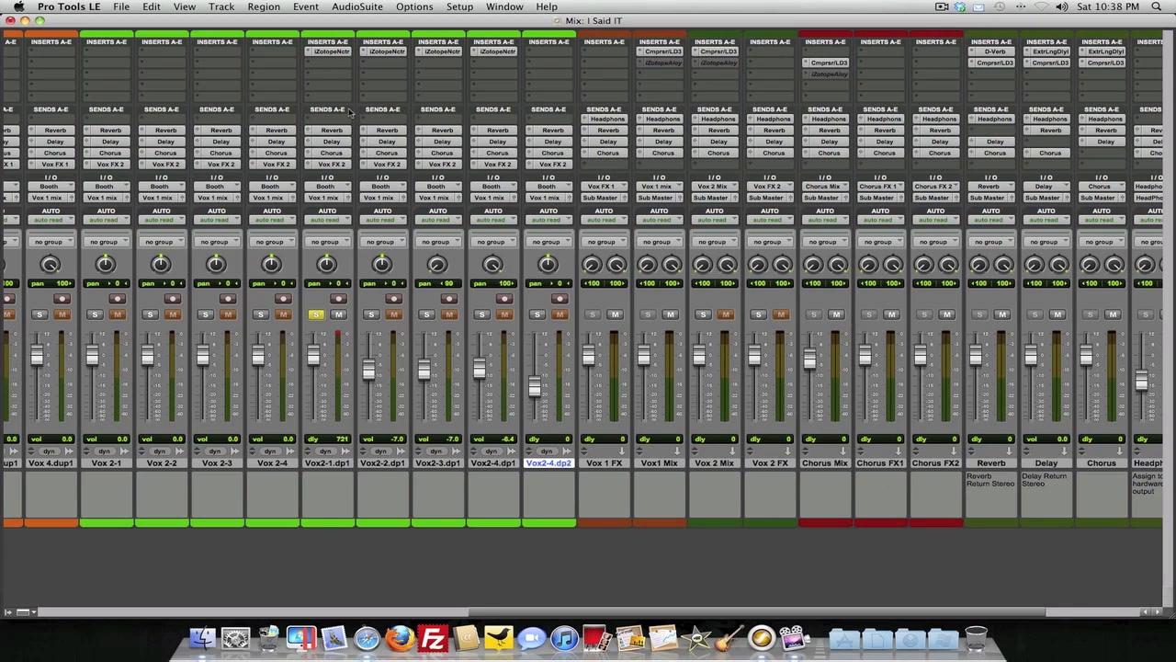
pyautogui.moveTo(333, 88)
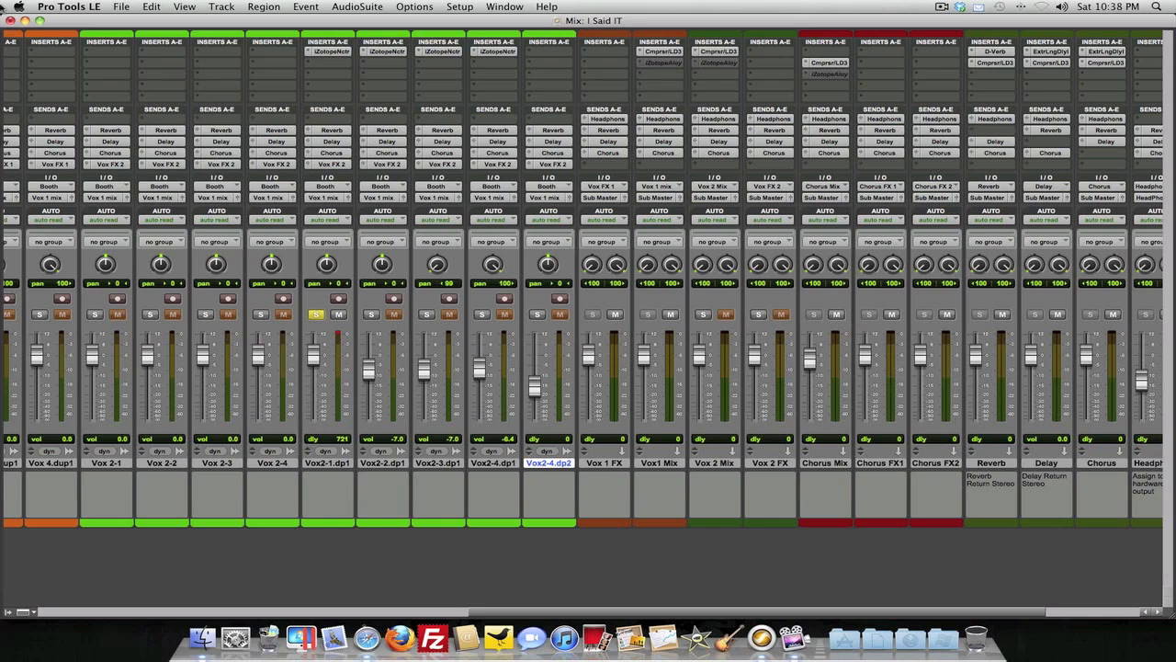
# - Bring up iZotope Nectar from the Vox 2-1.dup1 insert, showing the Hip Hop & Rap Aggressive Verse preset
pyautogui.click(327, 51)
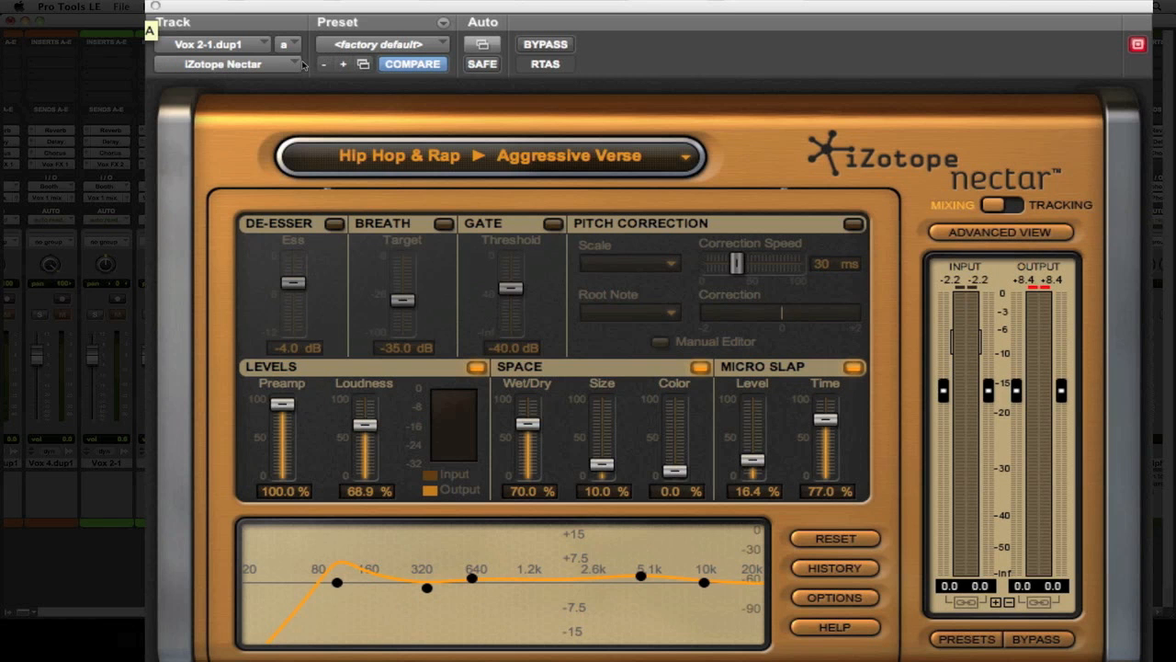
pyautogui.moveTo(610, 136)
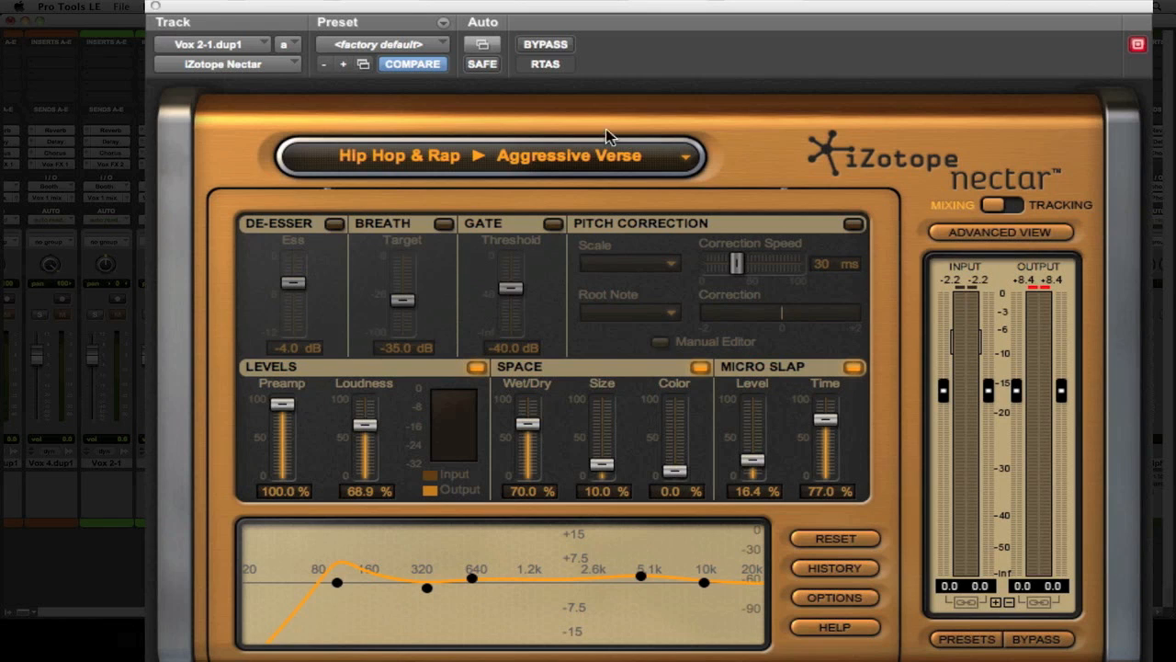
pyautogui.moveTo(663, 50)
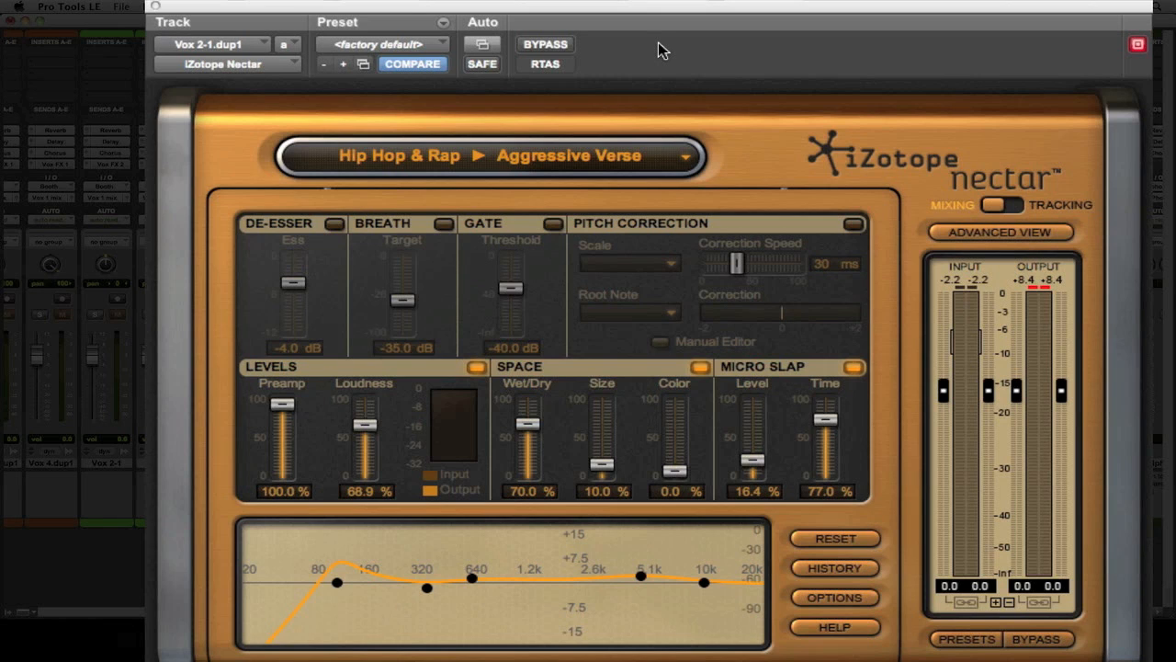
pyautogui.moveTo(676, 15)
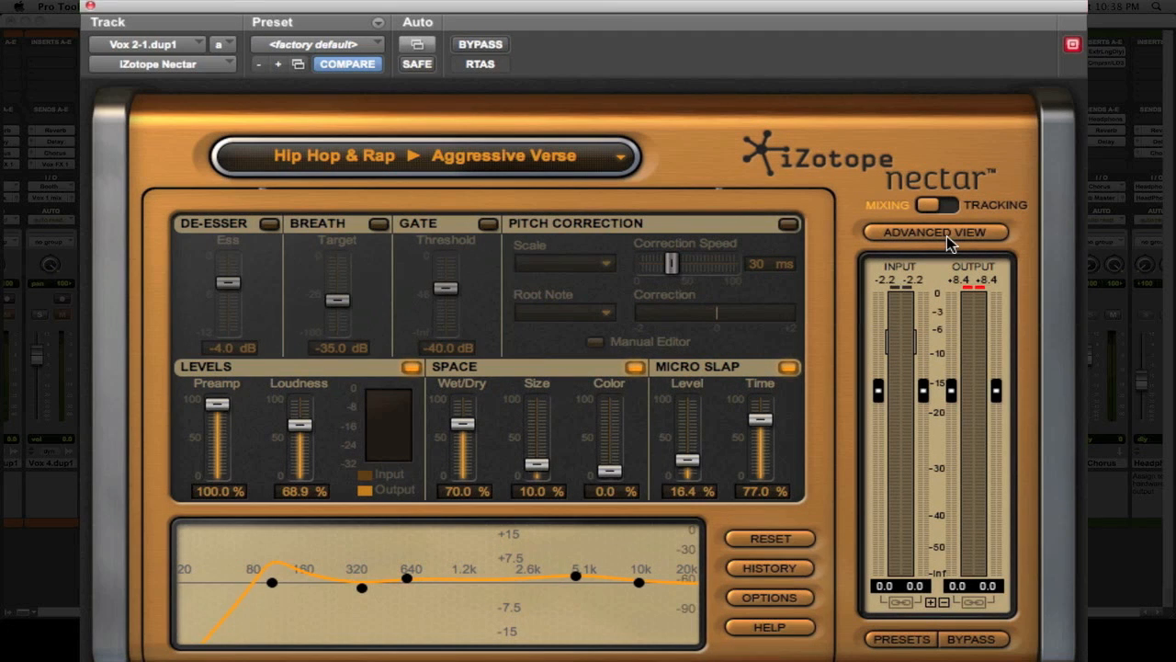
# - Switch Nectar to Advanced View and uncheck Enable delay compensation in its Options
pyautogui.click(934, 231)
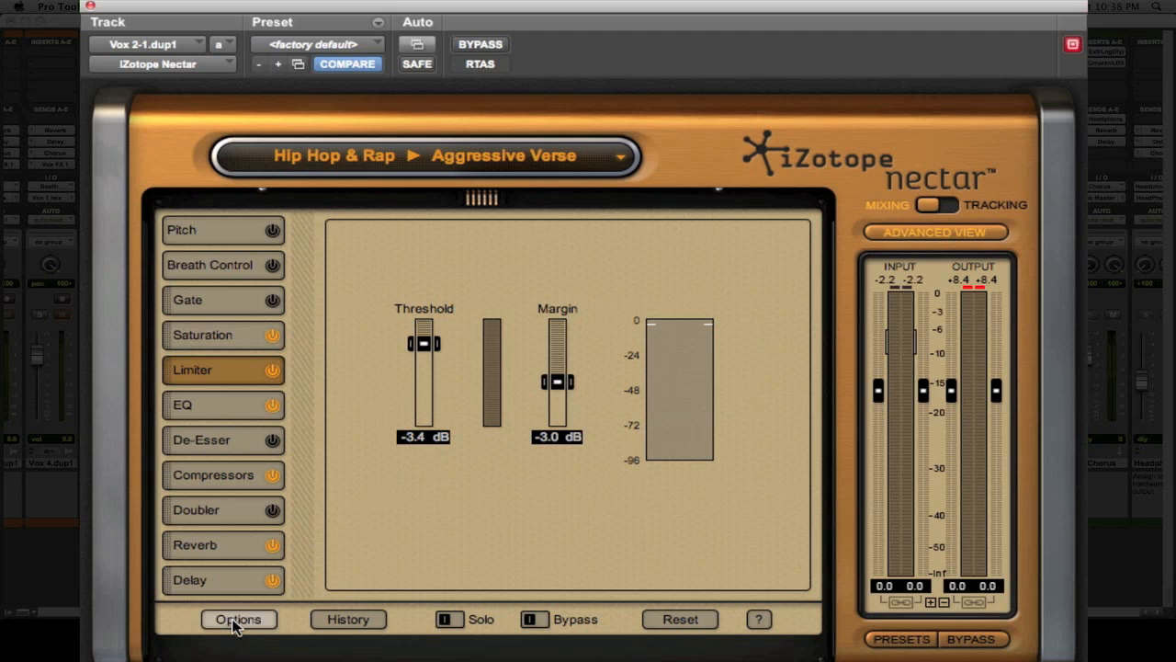
pyautogui.click(238, 618)
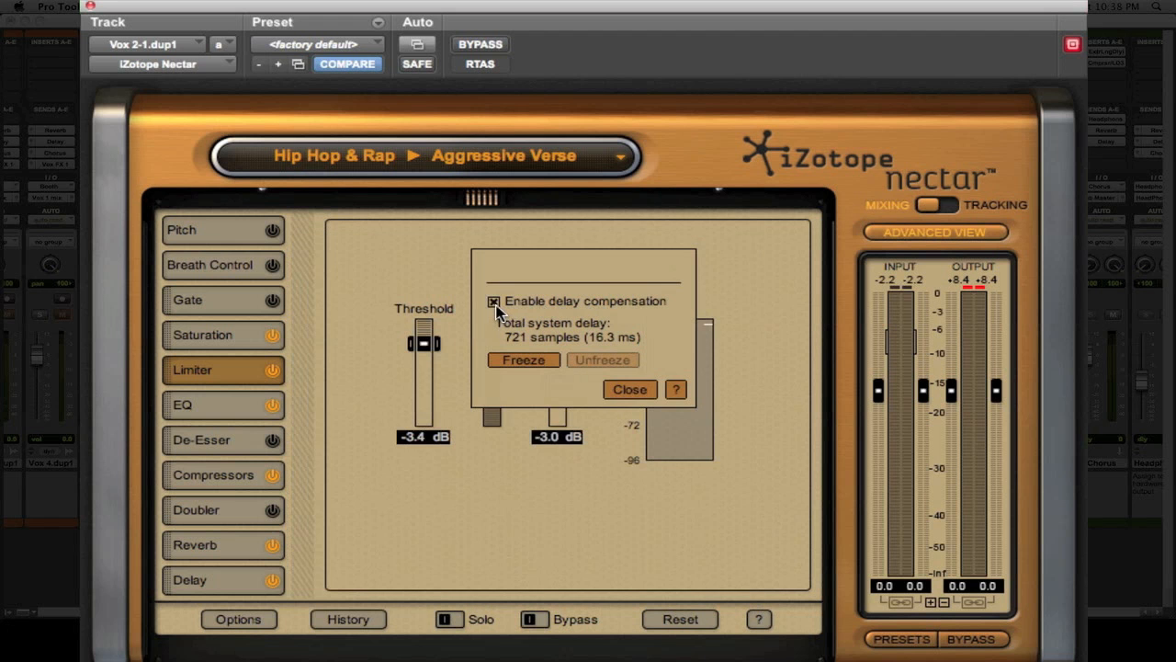
pyautogui.click(629, 390)
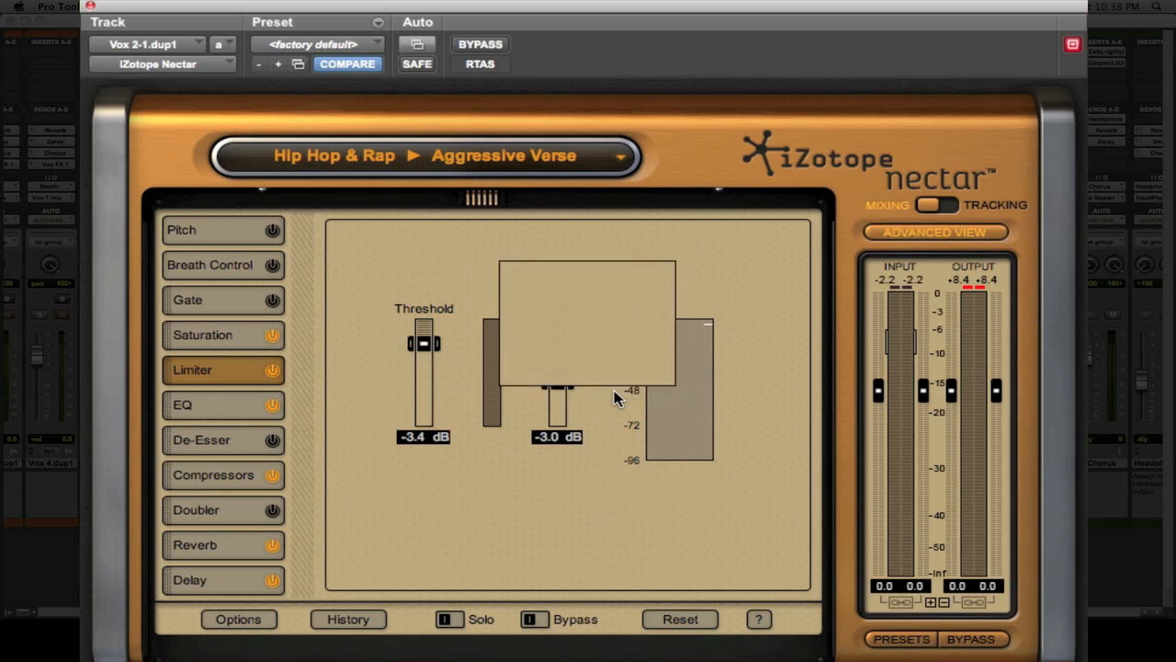
pyautogui.click(239, 617)
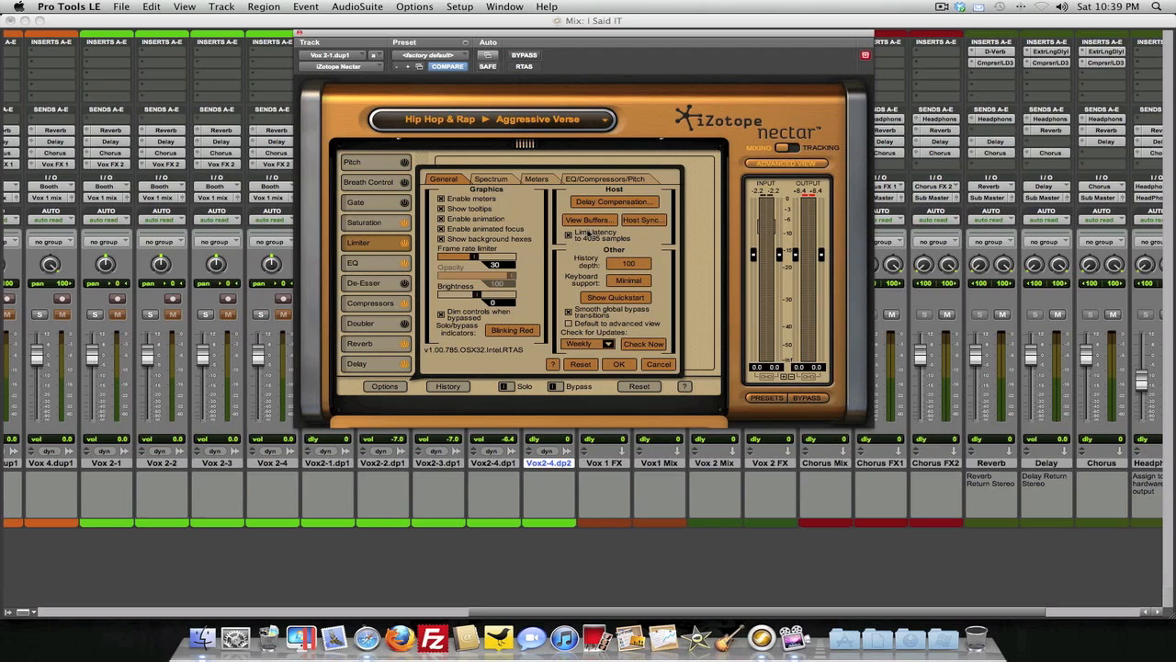
# - Confirm Nectar's options with OK, leaving the advanced limiter module over the mixer
pyautogui.click(619, 364)
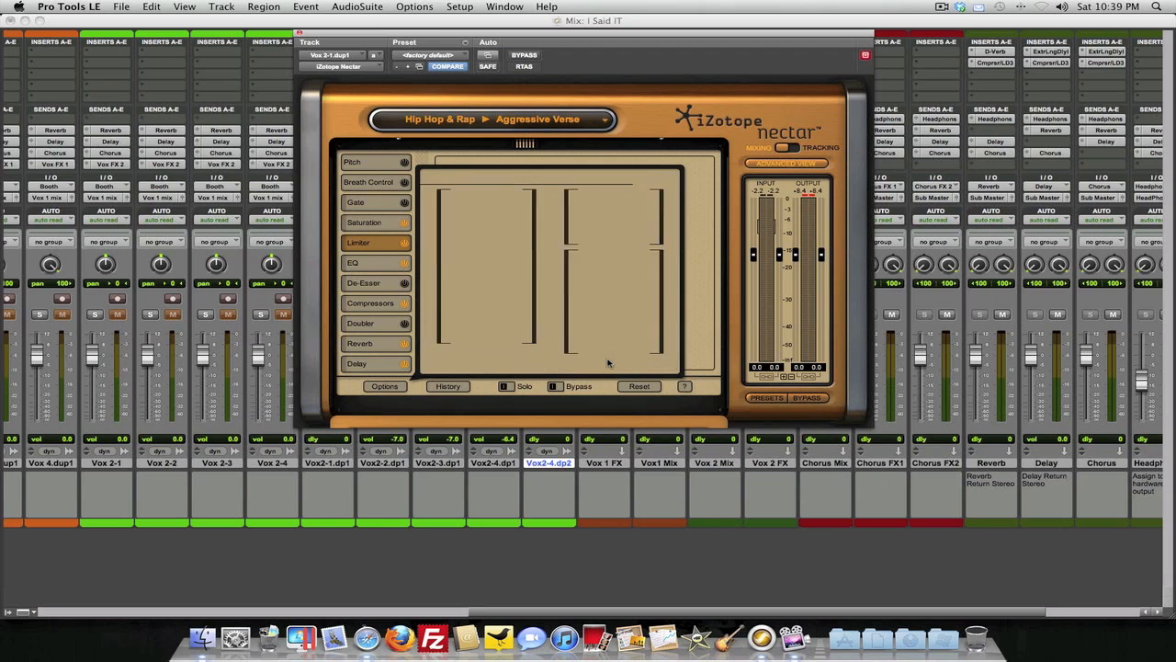
pyautogui.click(359, 242)
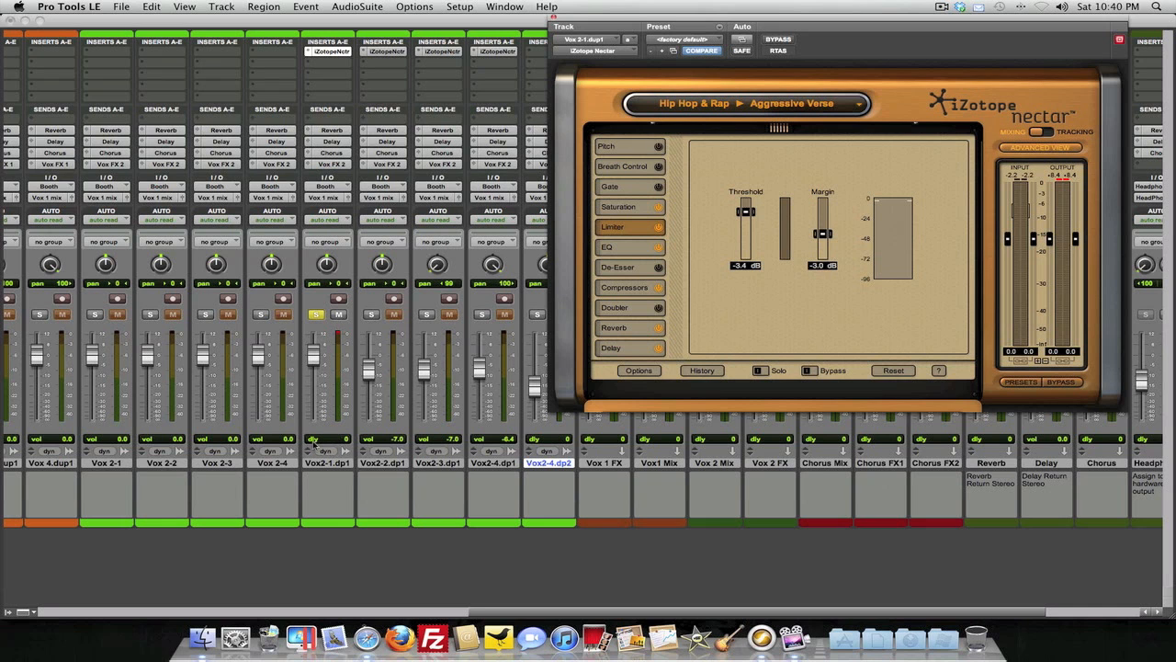
pyautogui.moveTo(355, 456)
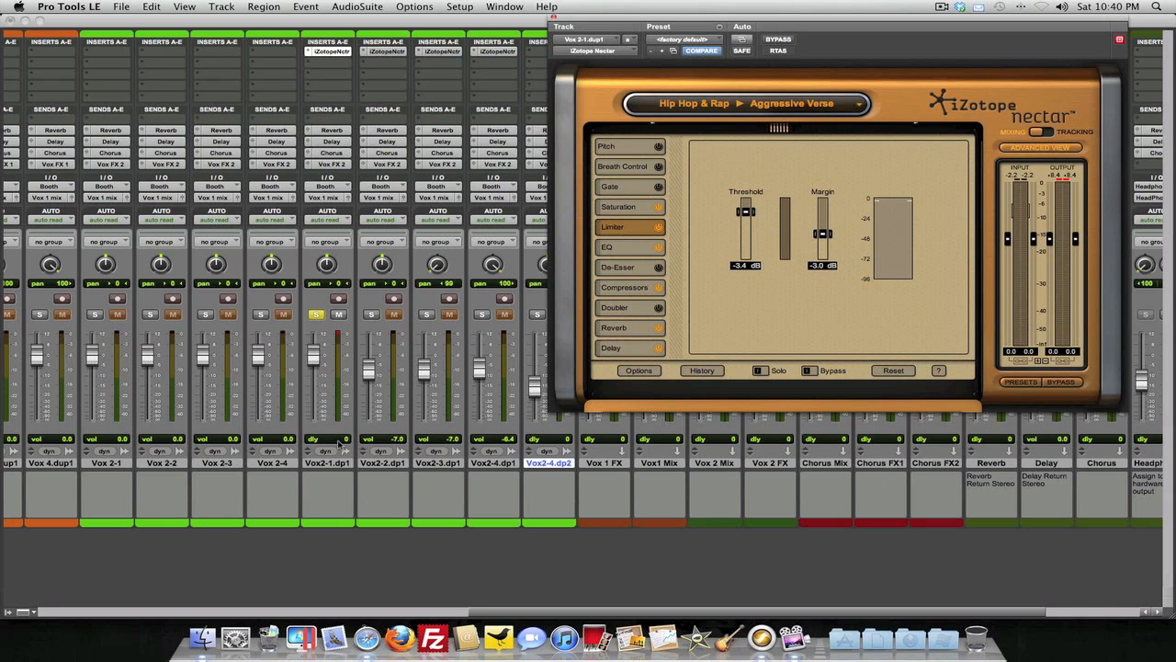
pyautogui.moveTo(327, 437)
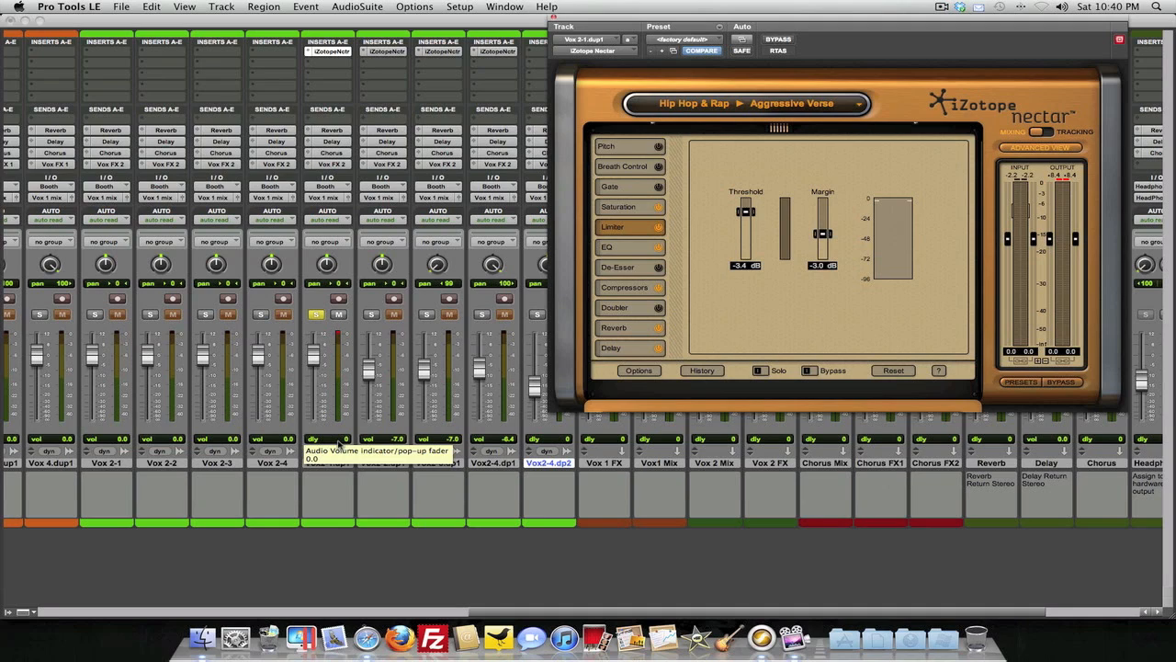
pyautogui.moveTo(338, 443)
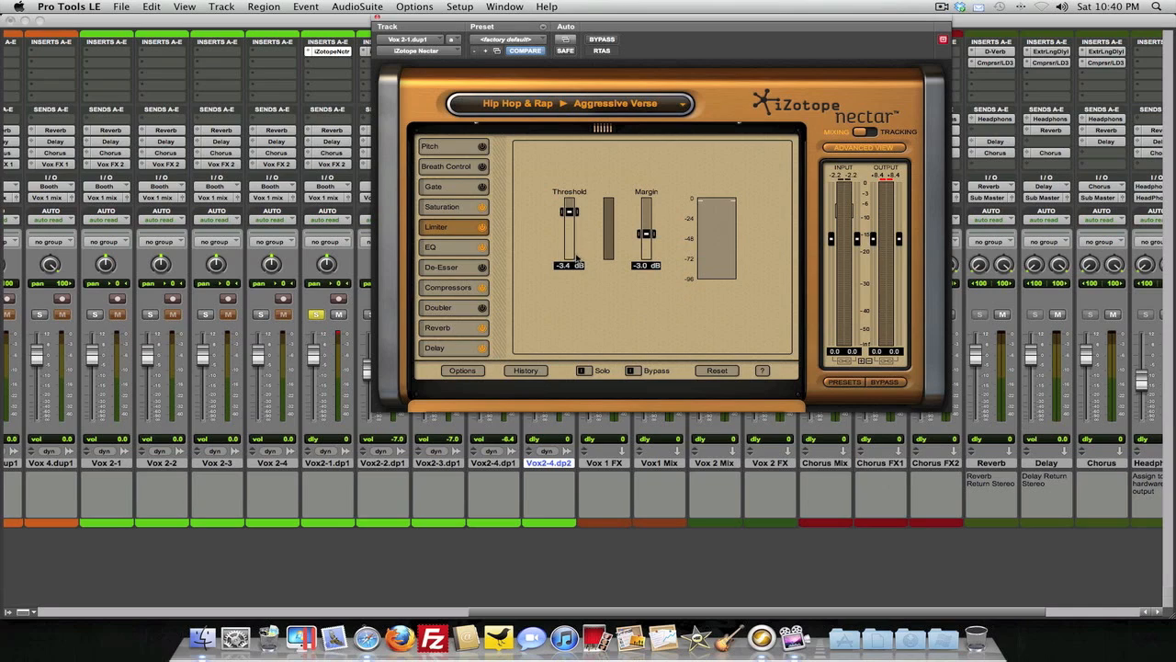
pyautogui.moveTo(467, 180)
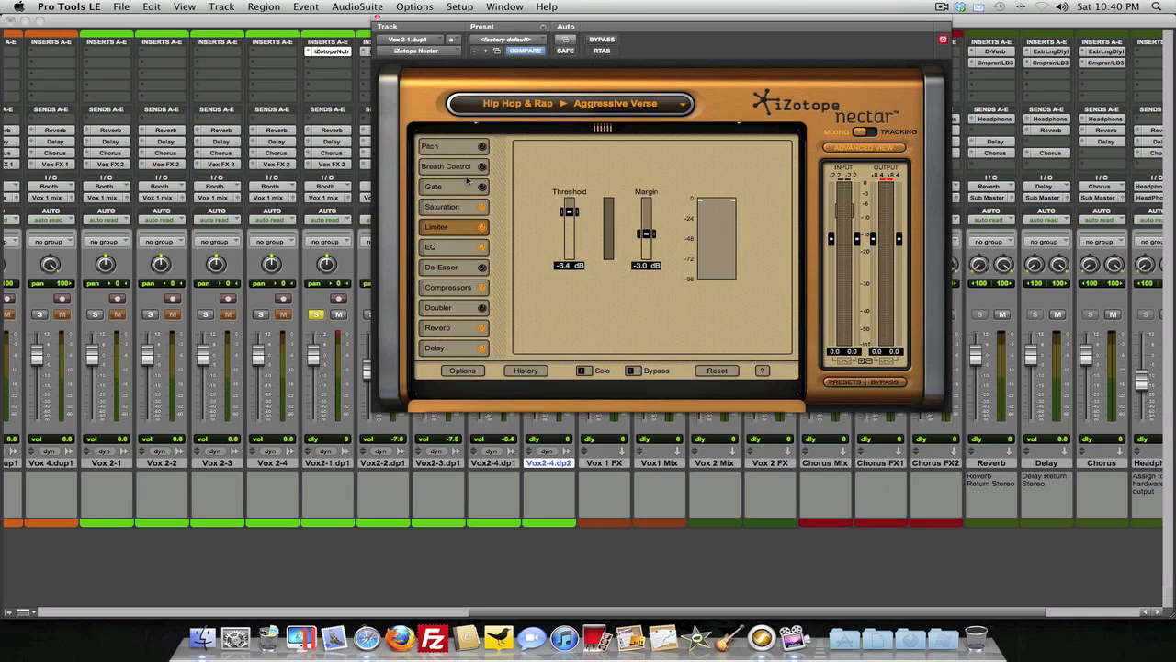